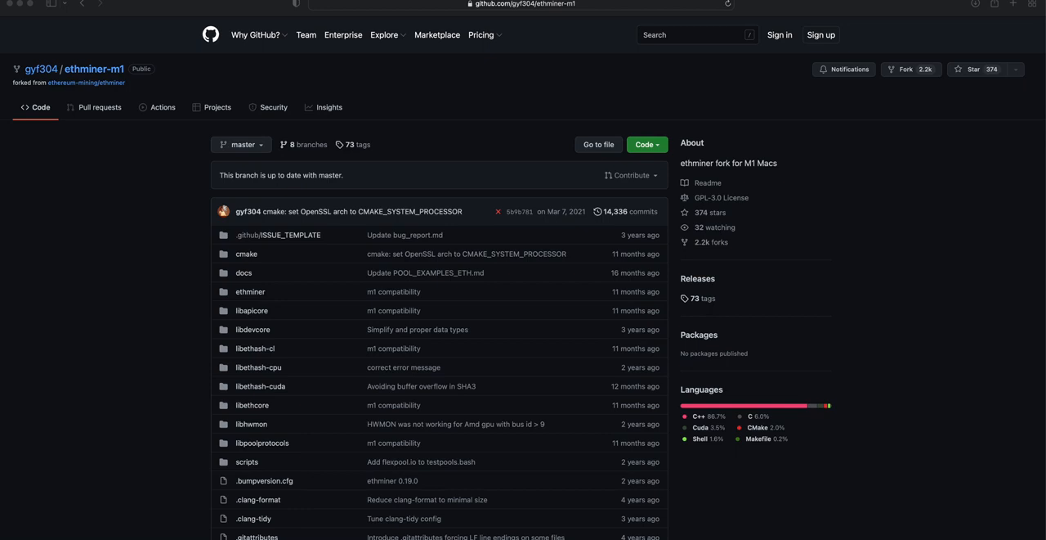
pyautogui.moveTo(595, 524)
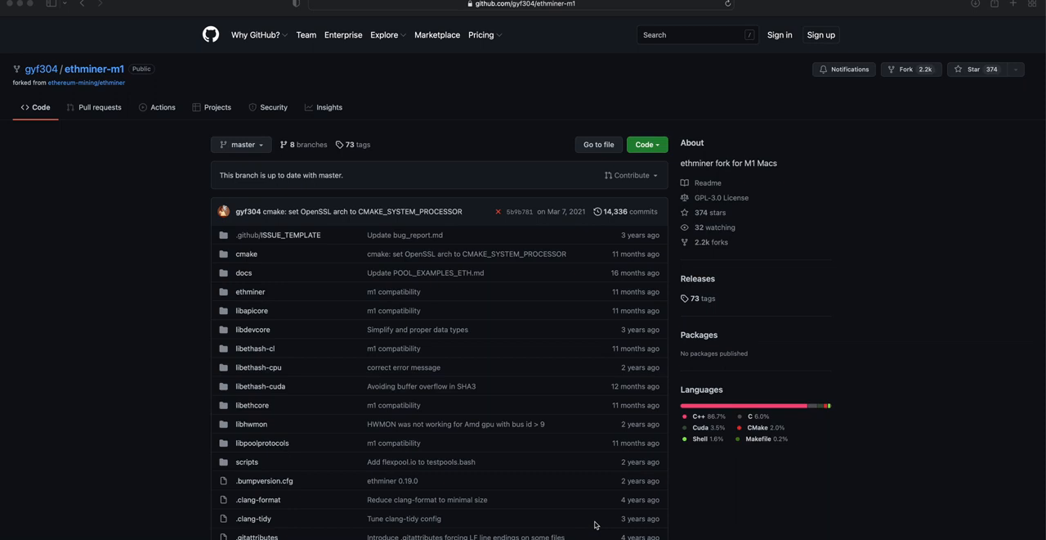
pyautogui.moveTo(464, 88)
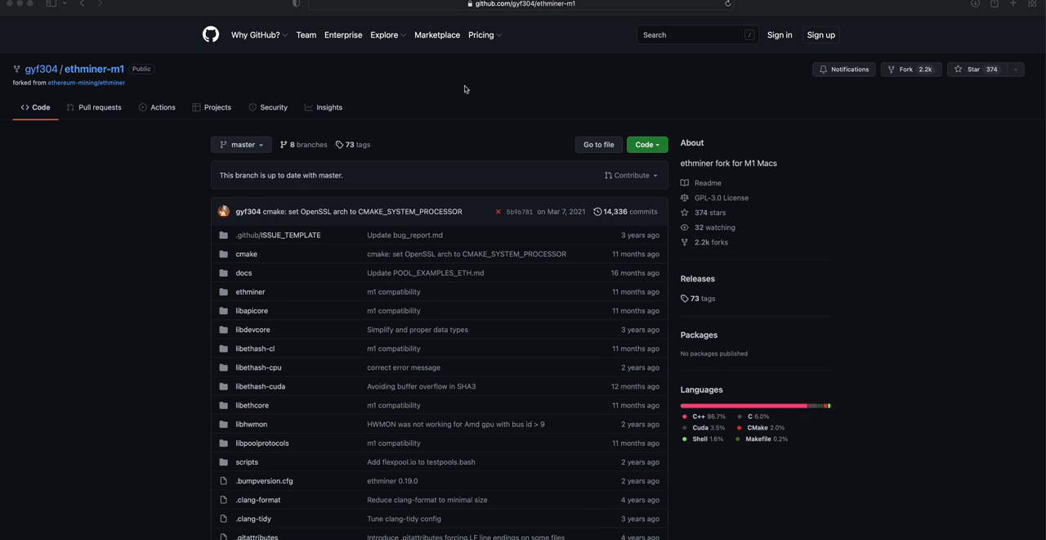
pyautogui.moveTo(518, 68)
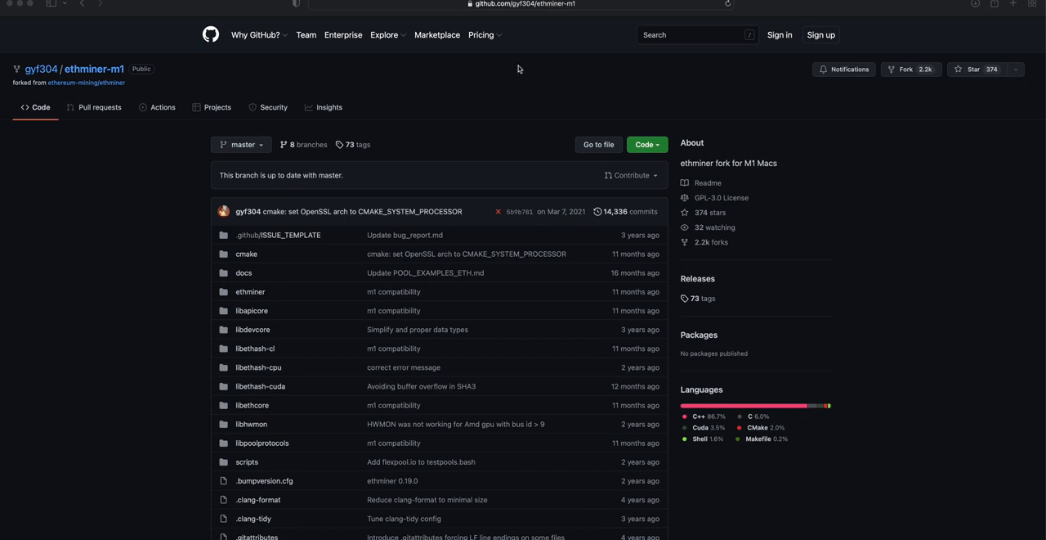
pyautogui.moveTo(533, 26)
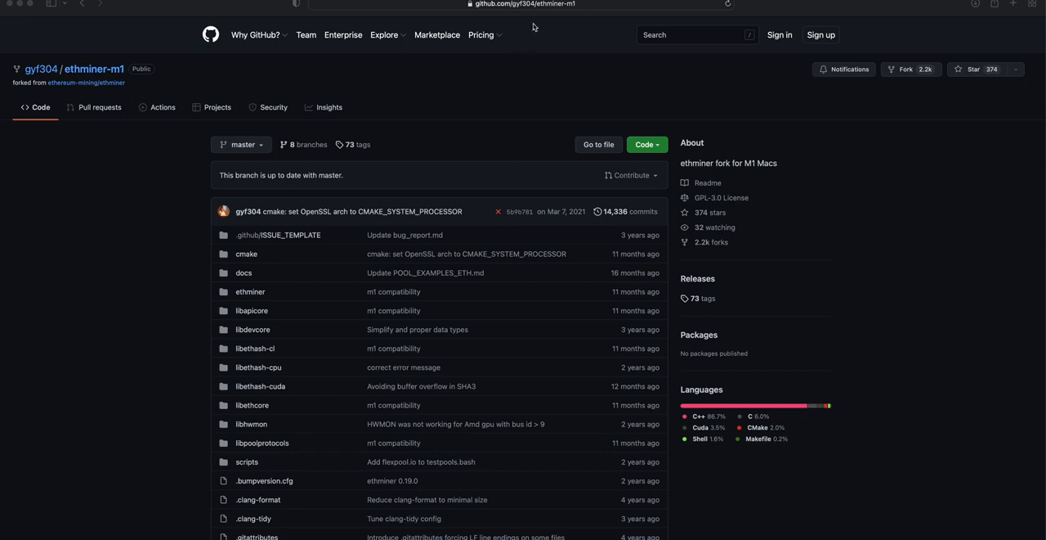
pyautogui.moveTo(566, 25)
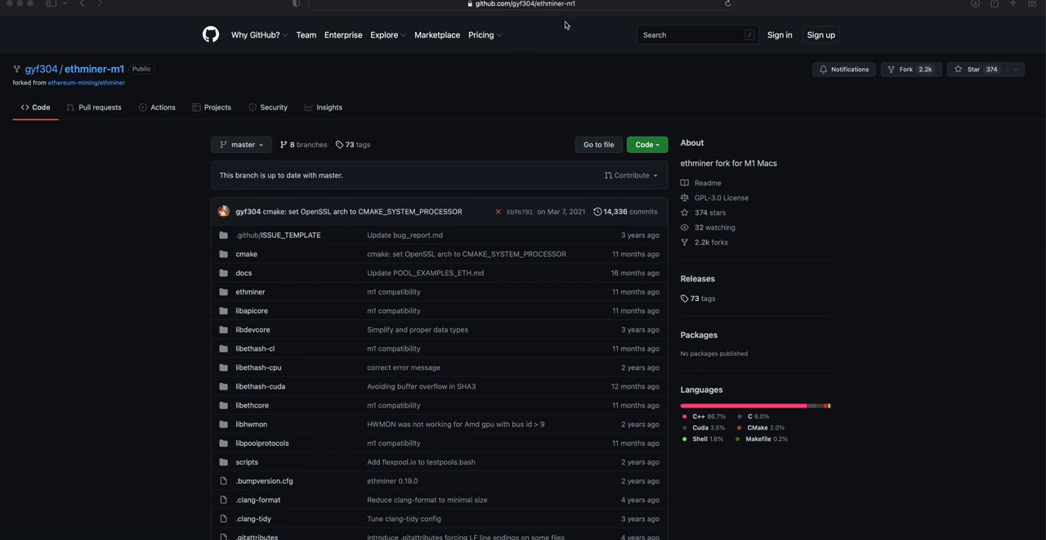
pyautogui.moveTo(680, 330)
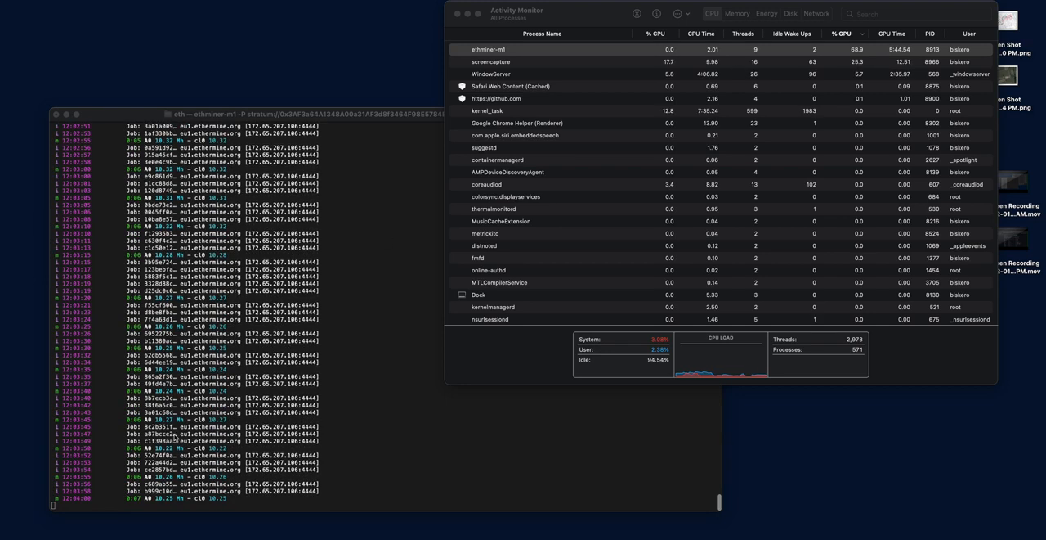
pyautogui.scroll(-3)
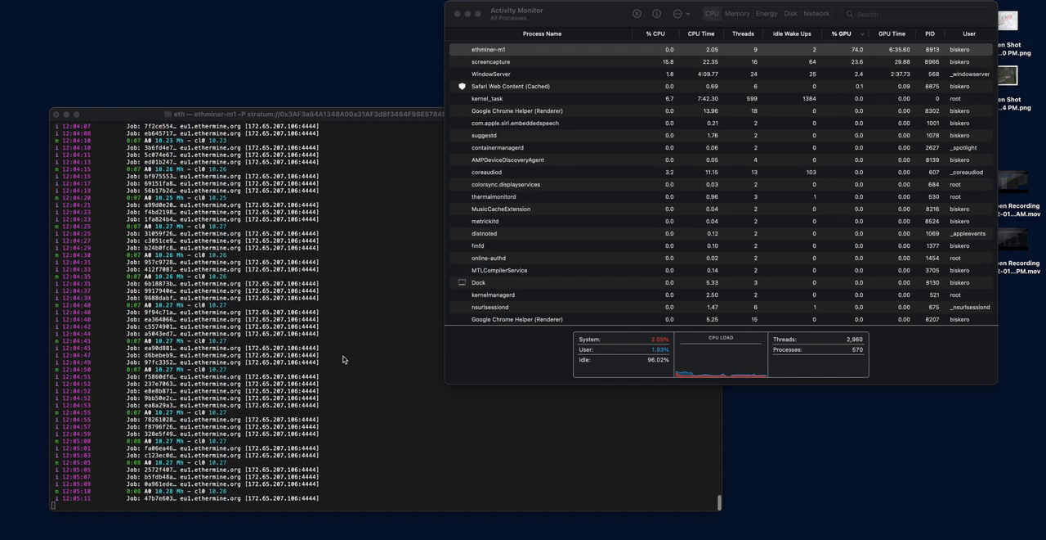
pyautogui.scroll(-3)
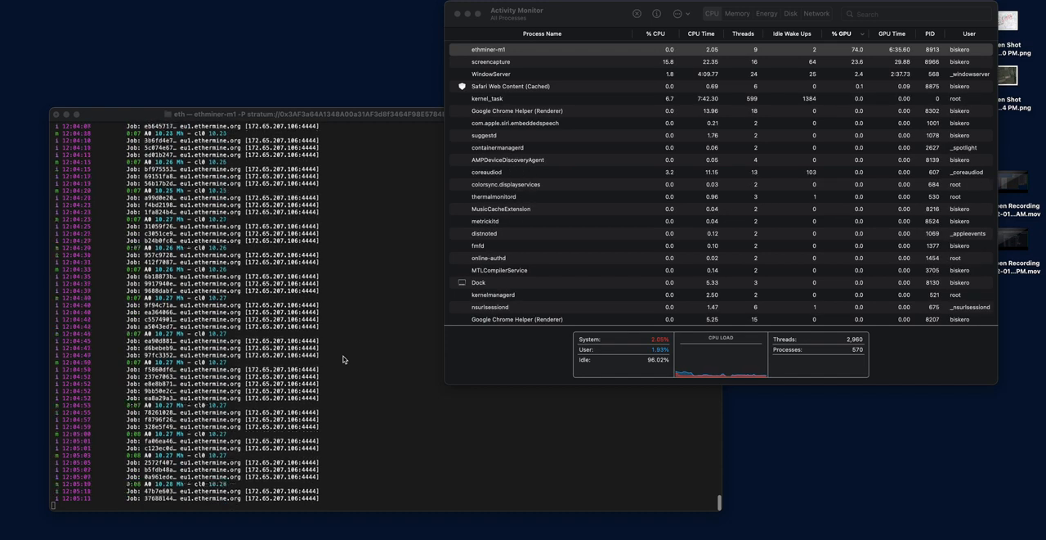